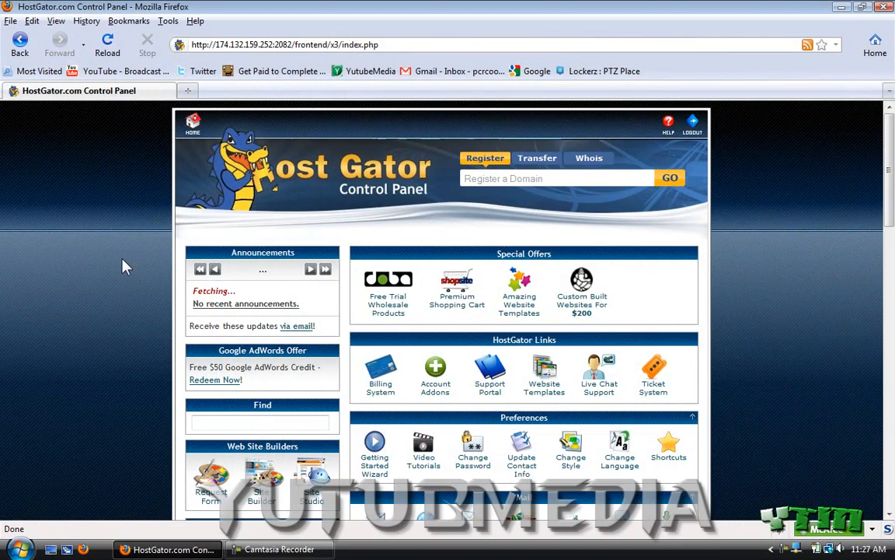
{"action": "mouse_move", "coordinate": [109, 262]}
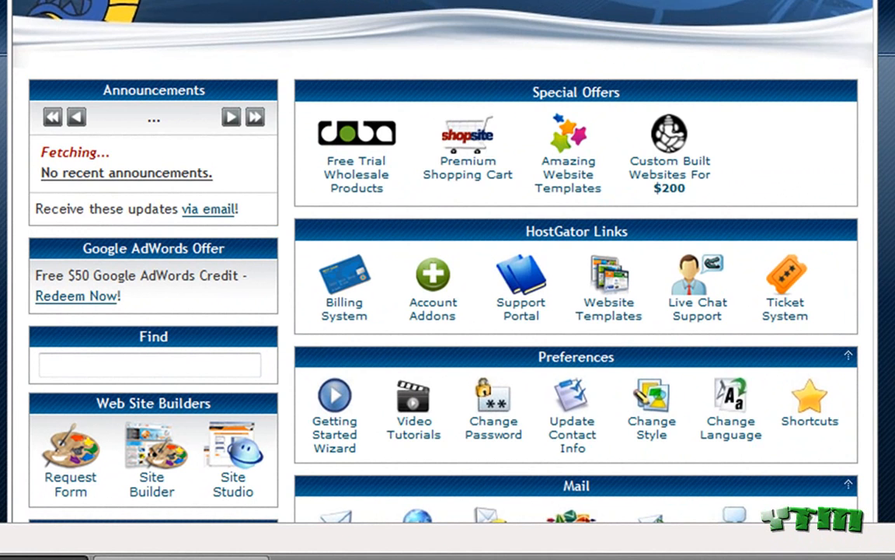
Scroll the cPanel home page down to the Mail section
{"action": "scroll", "scroll_direction": "down", "scroll_amount": 3}
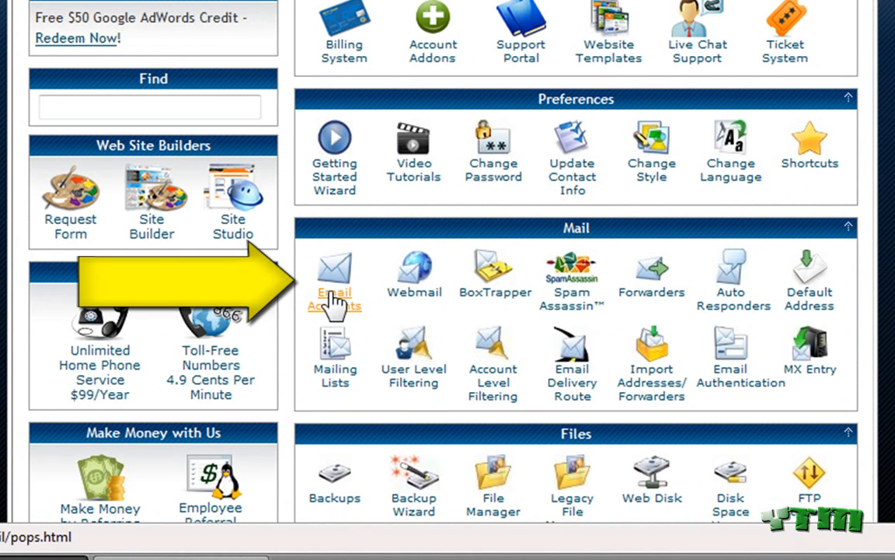
{"action": "left_click", "coordinate": [335, 268]}
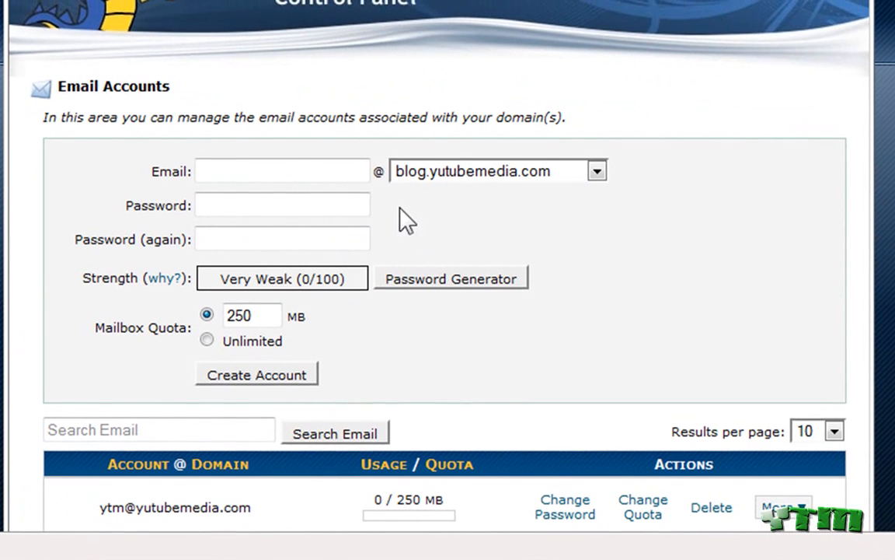
{"action": "left_click", "coordinate": [597, 171]}
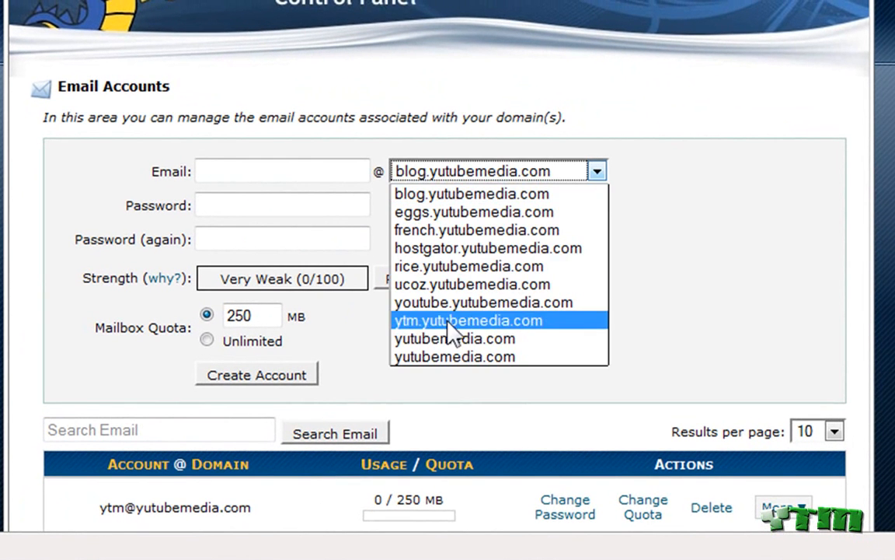
{"action": "mouse_move", "coordinate": [455, 338]}
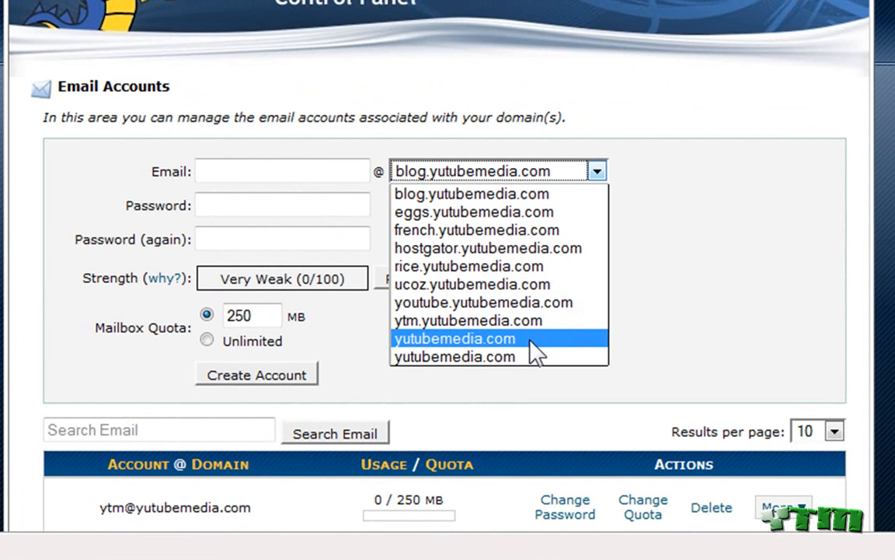
{"action": "left_click", "coordinate": [454, 338]}
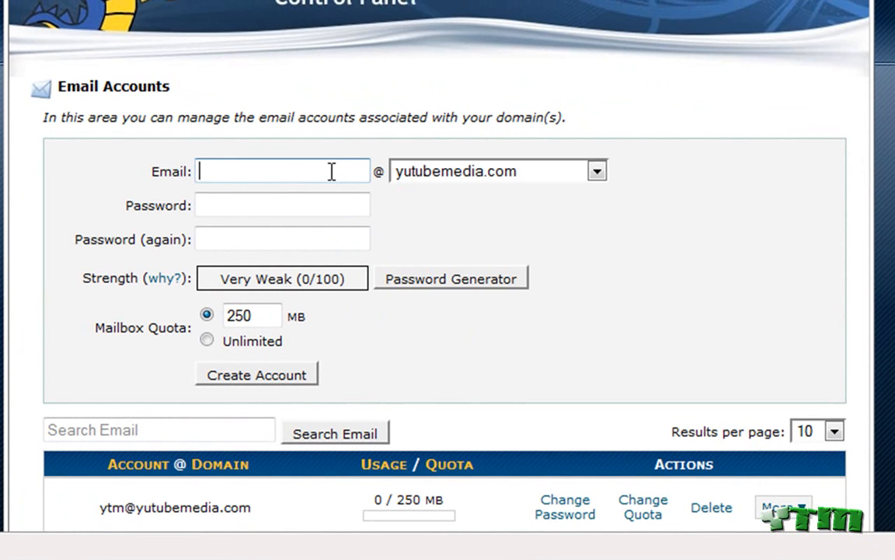
{"action": "type", "text": "contact"}
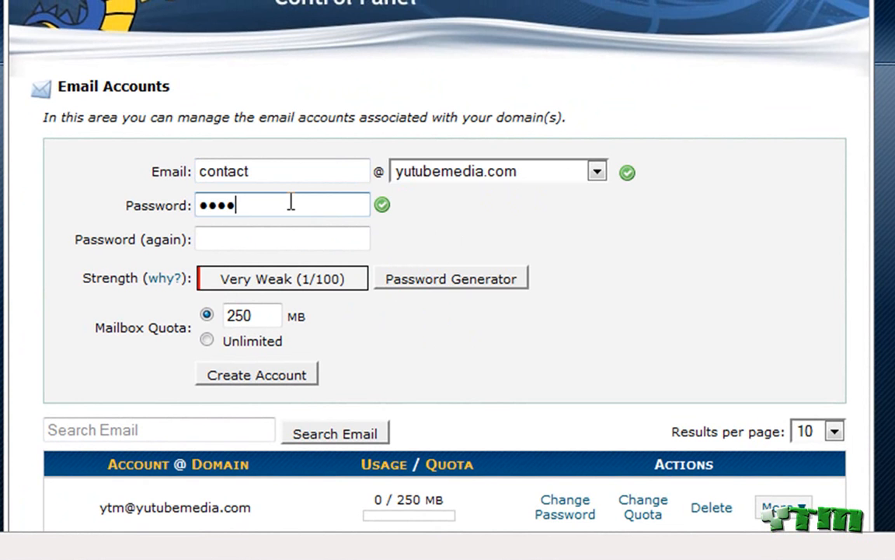
{"action": "type", "text": "••••••"}
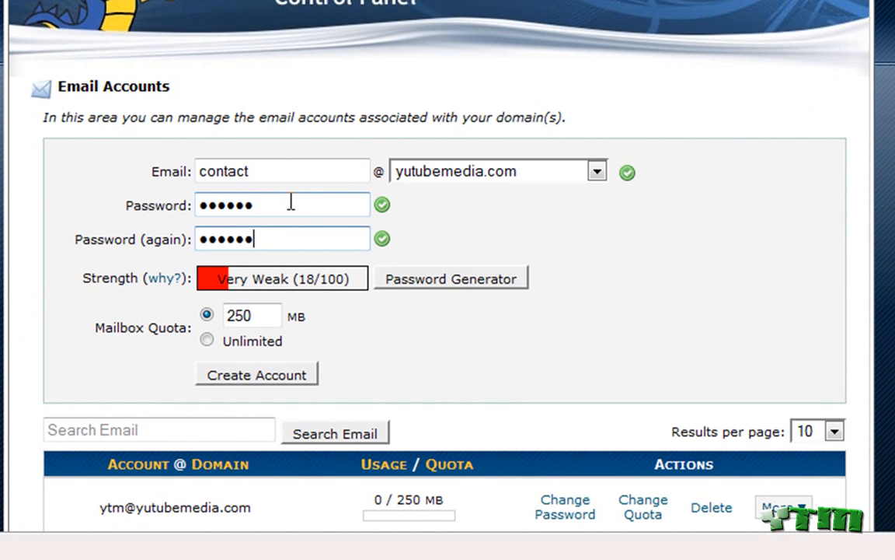
{"action": "left_click", "coordinate": [256, 375]}
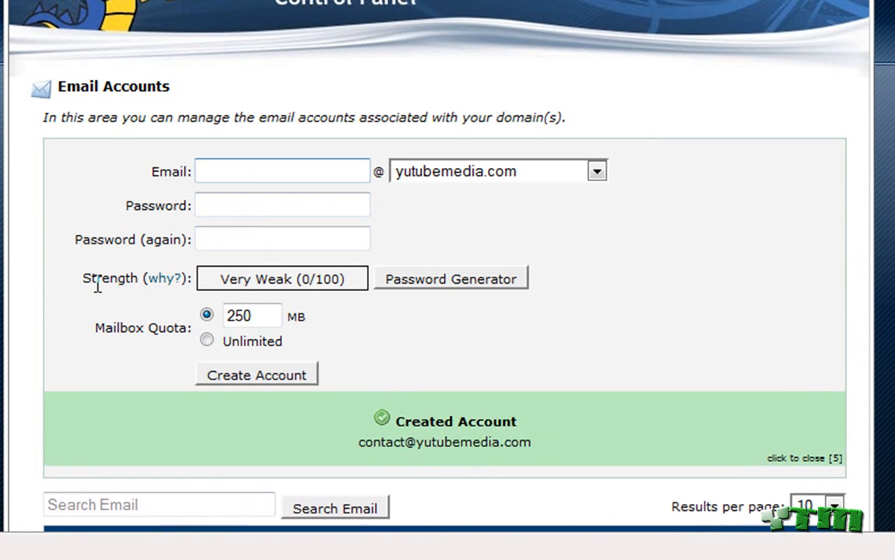
{"action": "scroll", "scroll_direction": "down", "scroll_amount": 3}
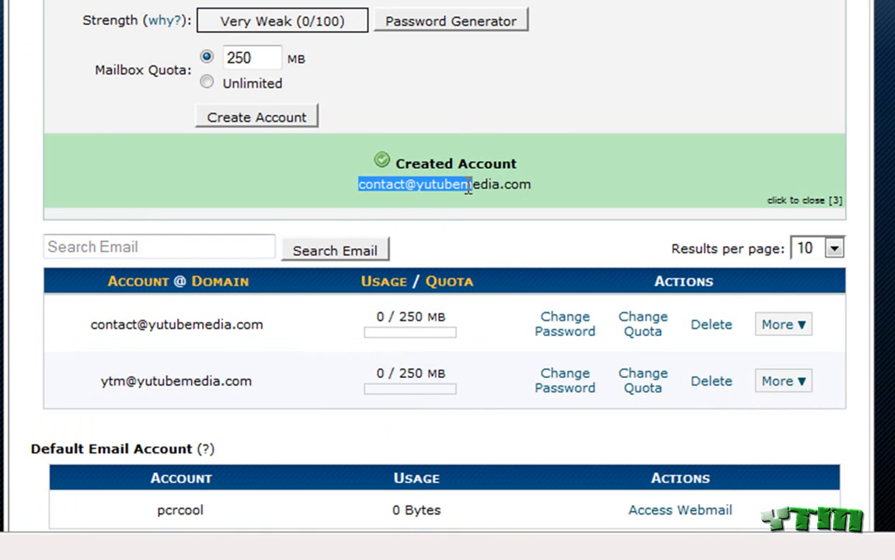
Dismiss the account-created notice and go back to the cPanel home page
{"action": "left_click", "coordinate": [796, 200]}
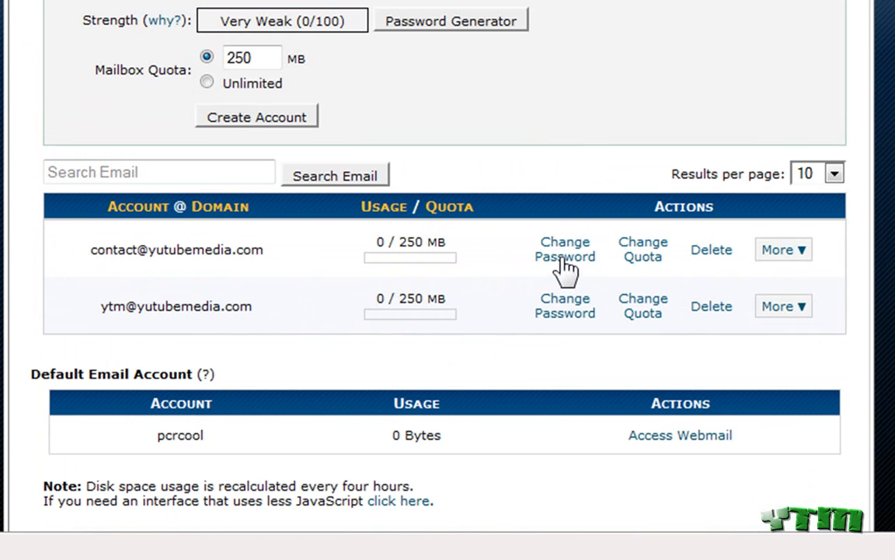
{"action": "left_click", "coordinate": [783, 250]}
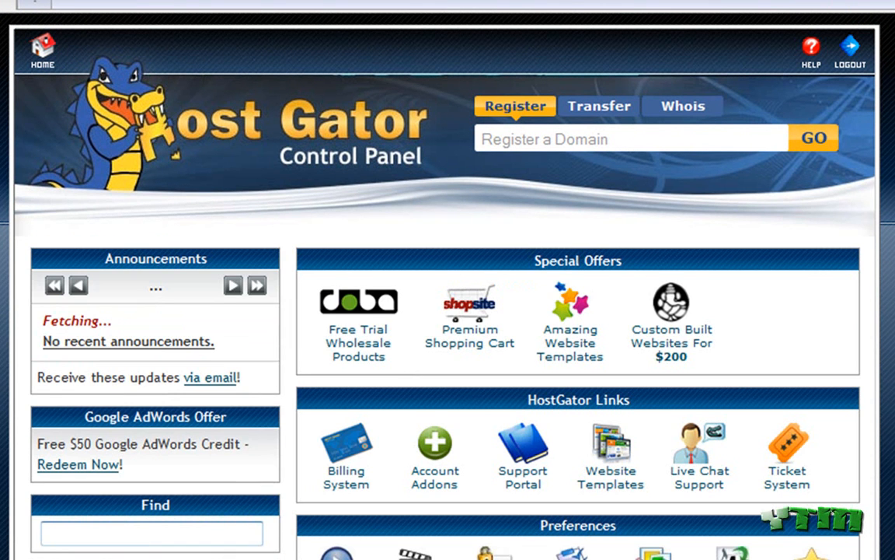
Go to Webmail login and choose Read Mail Using SquirrelMail
{"action": "left_click", "coordinate": [151, 533]}
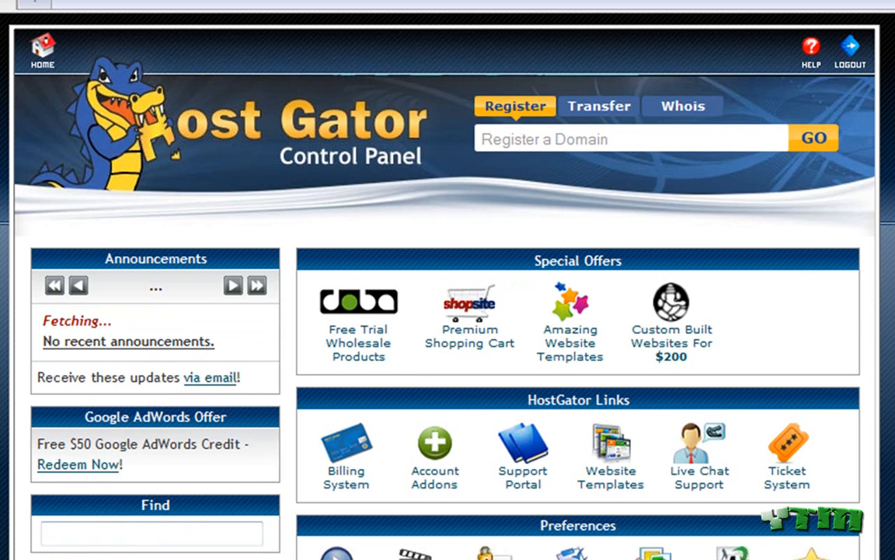
{"action": "scroll", "scroll_direction": "down", "scroll_amount": 3}
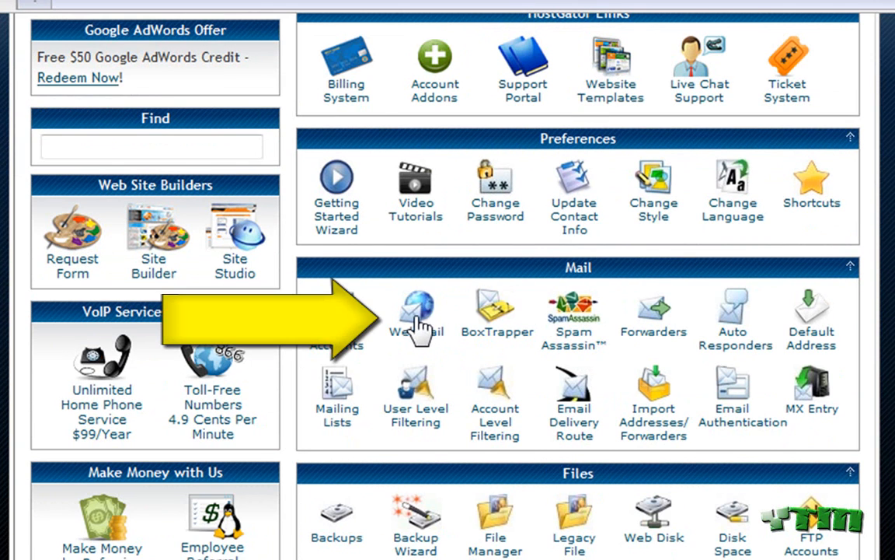
{"action": "left_click", "coordinate": [417, 311]}
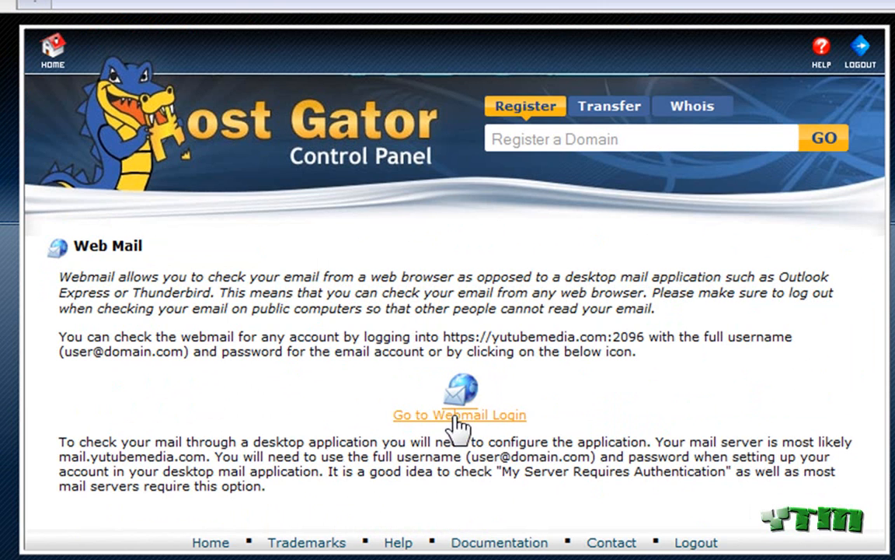
{"action": "left_click", "coordinate": [460, 415]}
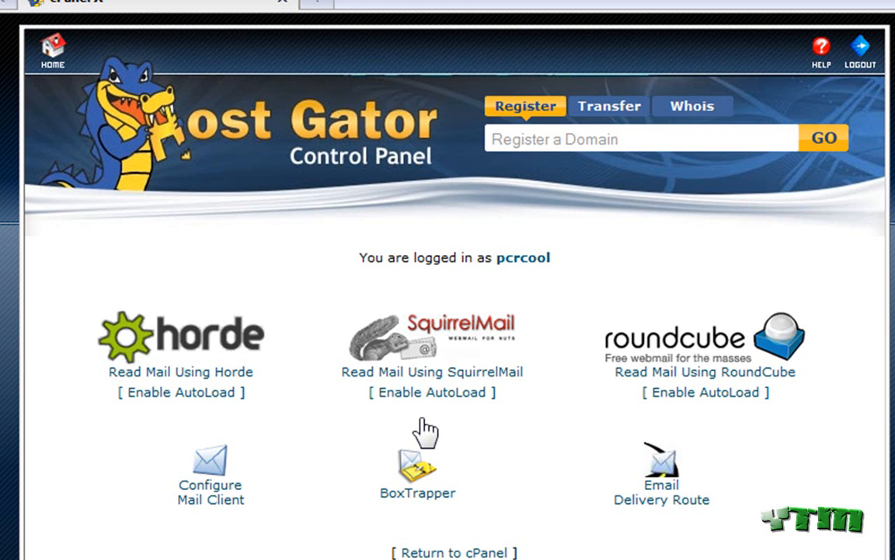
{"action": "mouse_move", "coordinate": [303, 353]}
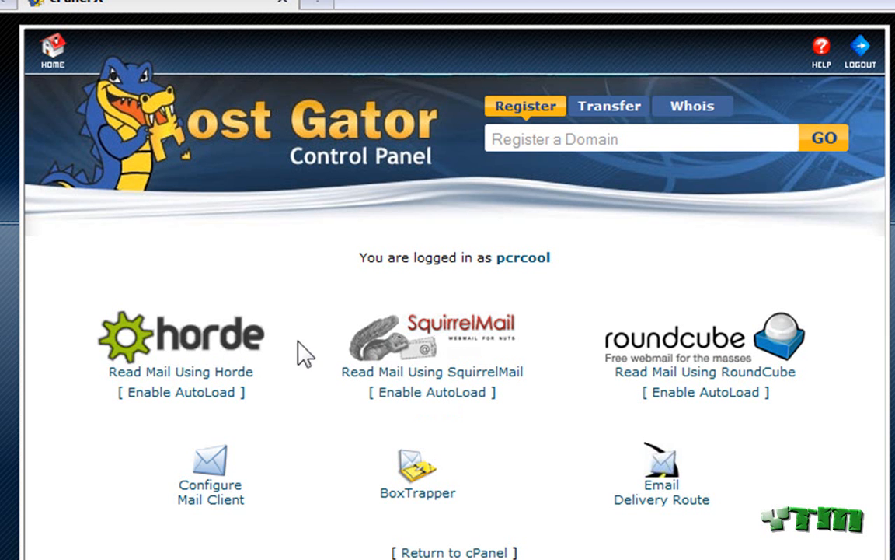
{"action": "mouse_move", "coordinate": [358, 354]}
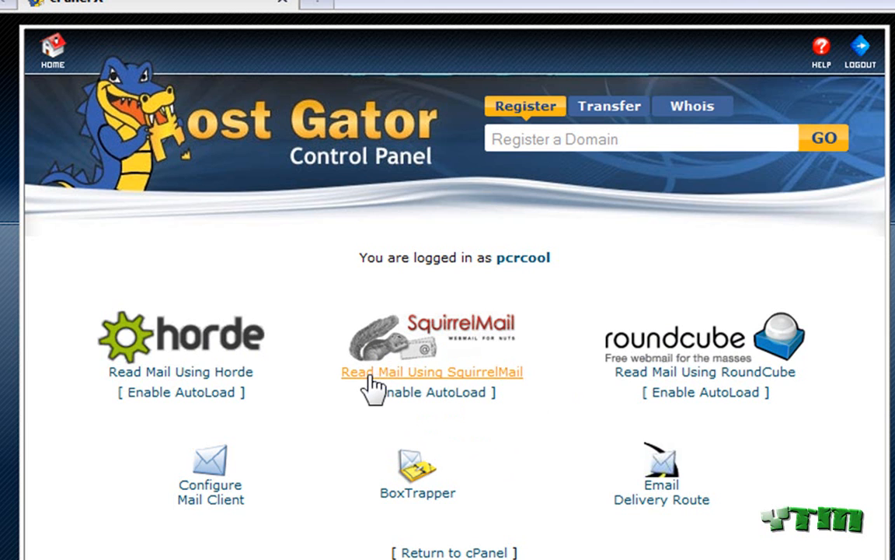
{"action": "left_click", "coordinate": [431, 371]}
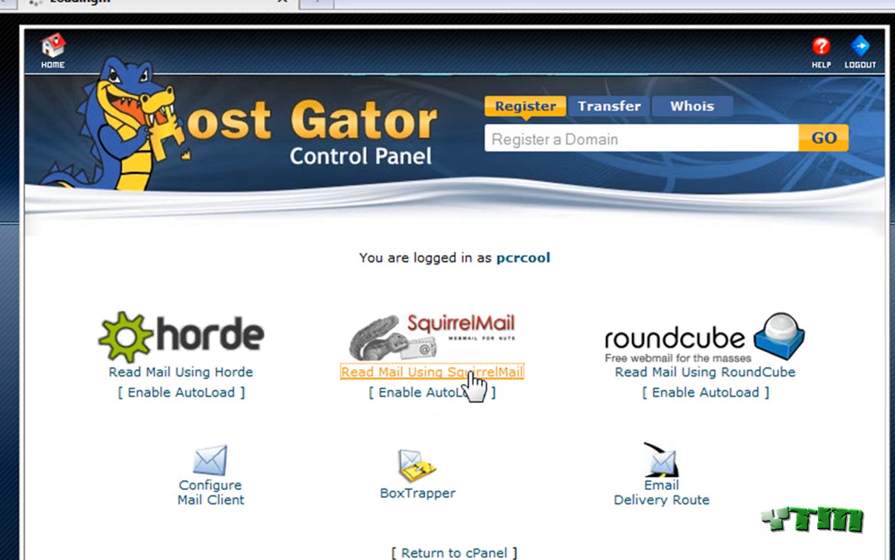
Open the empty SquirrelMail inbox, then sign out of webmail
{"action": "left_click", "coordinate": [431, 372]}
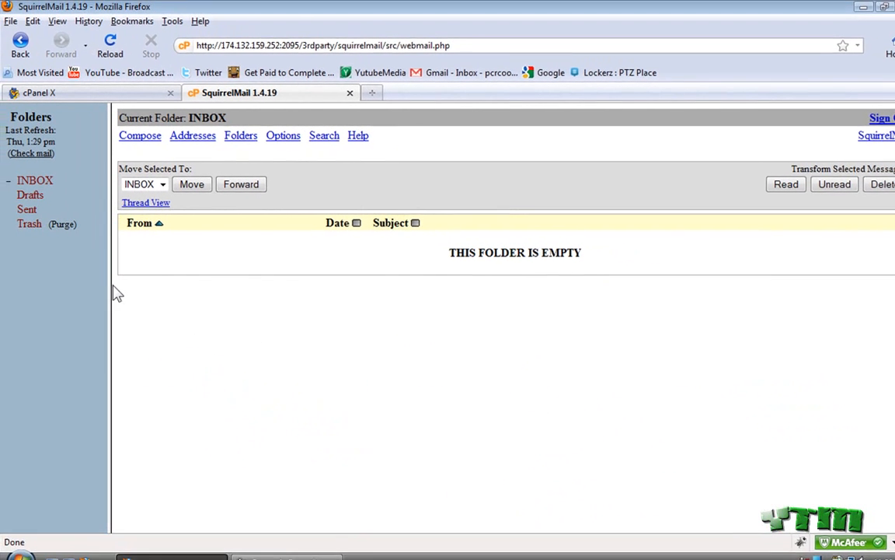
{"action": "mouse_move", "coordinate": [265, 398]}
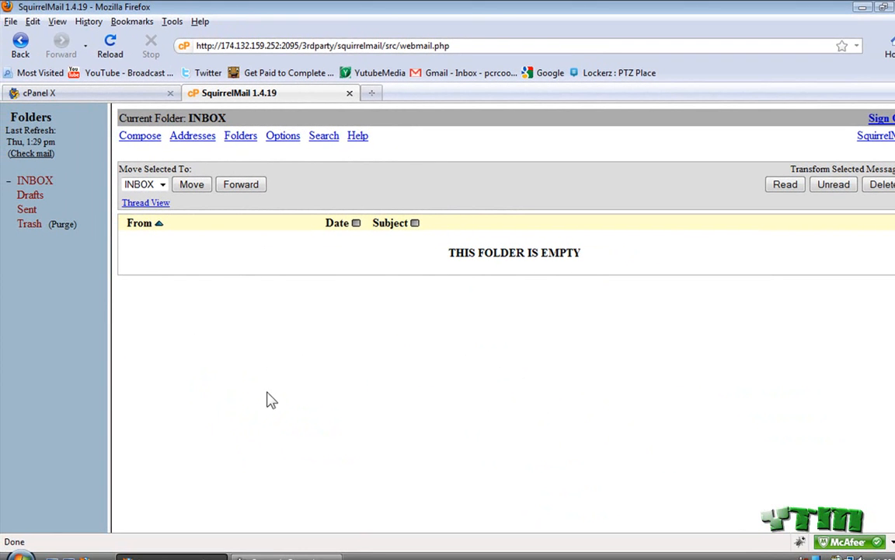
{"action": "mouse_move", "coordinate": [133, 327]}
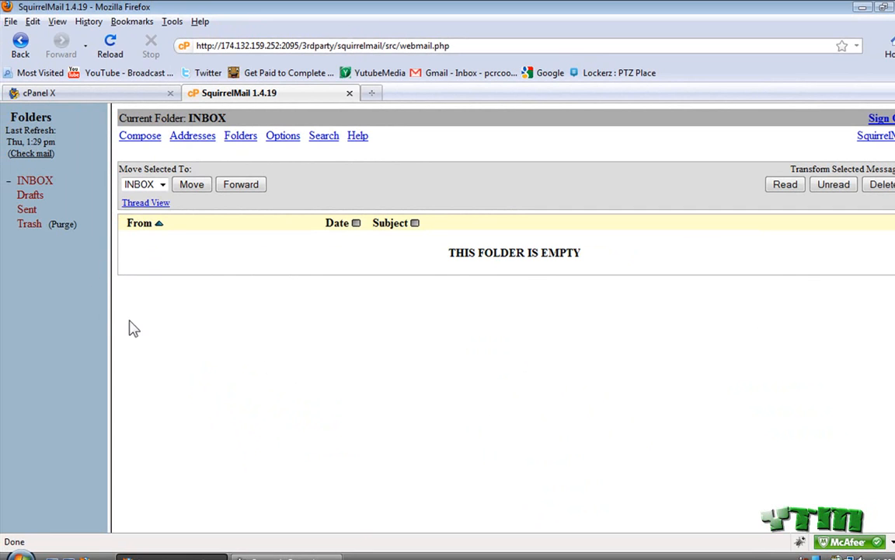
{"action": "mouse_move", "coordinate": [286, 280]}
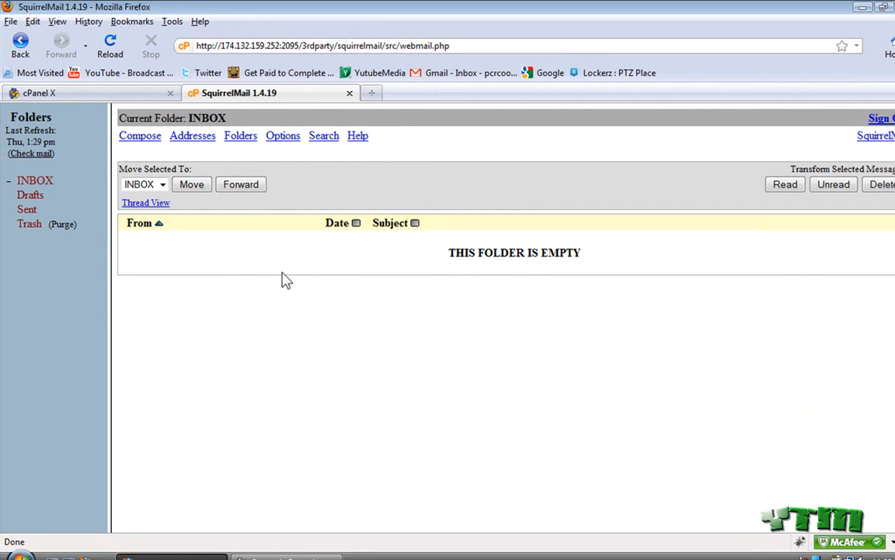
{"action": "mouse_move", "coordinate": [225, 260]}
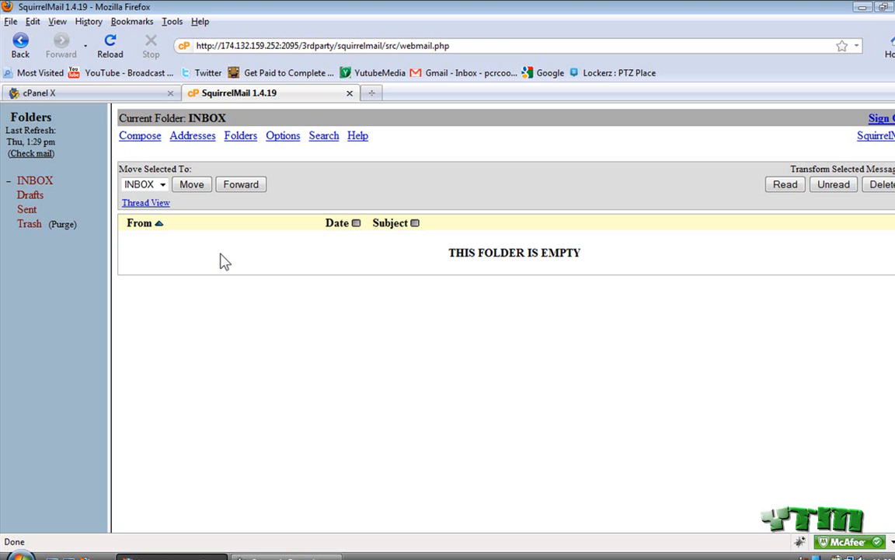
{"action": "mouse_move", "coordinate": [464, 204]}
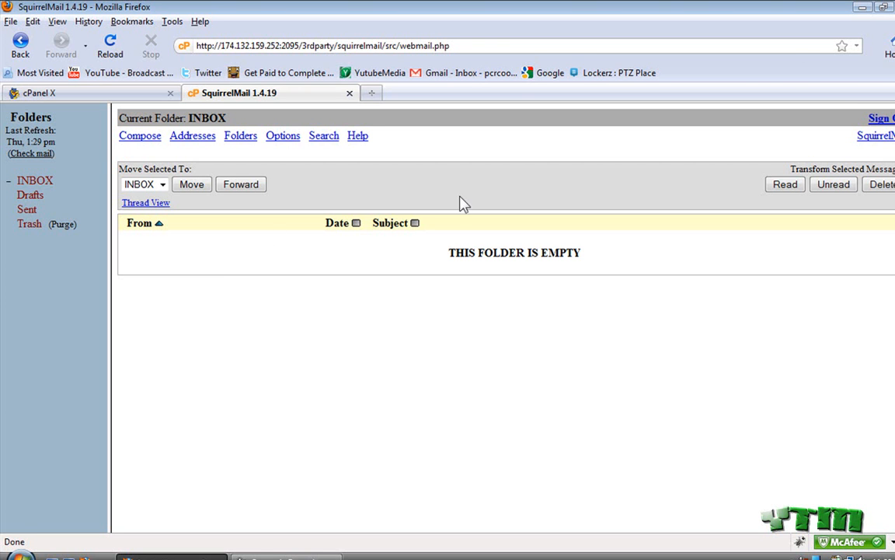
{"action": "left_click", "coordinate": [881, 118]}
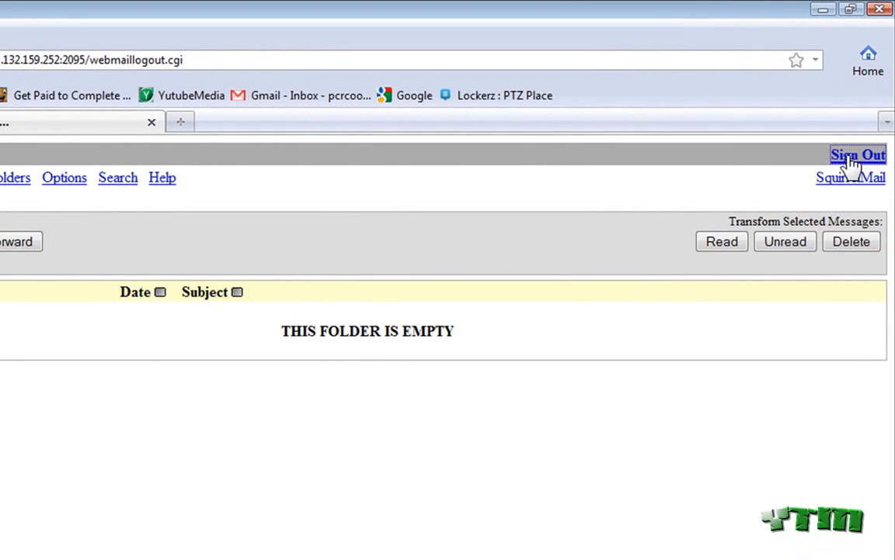
{"action": "left_click", "coordinate": [857, 155]}
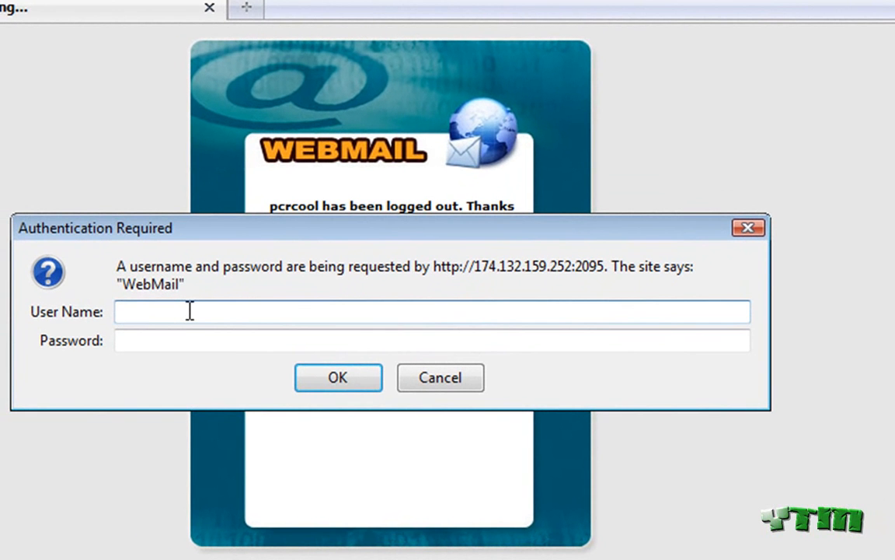
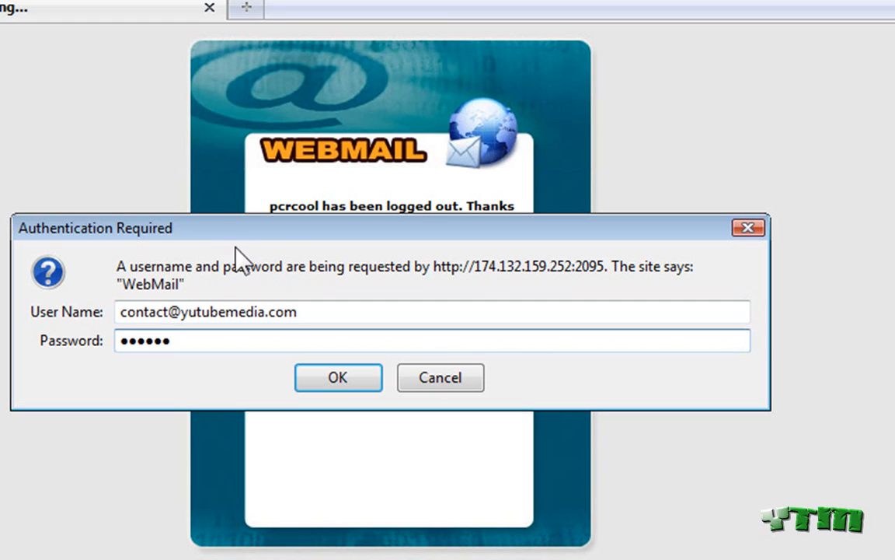
{"action": "left_click", "coordinate": [337, 377]}
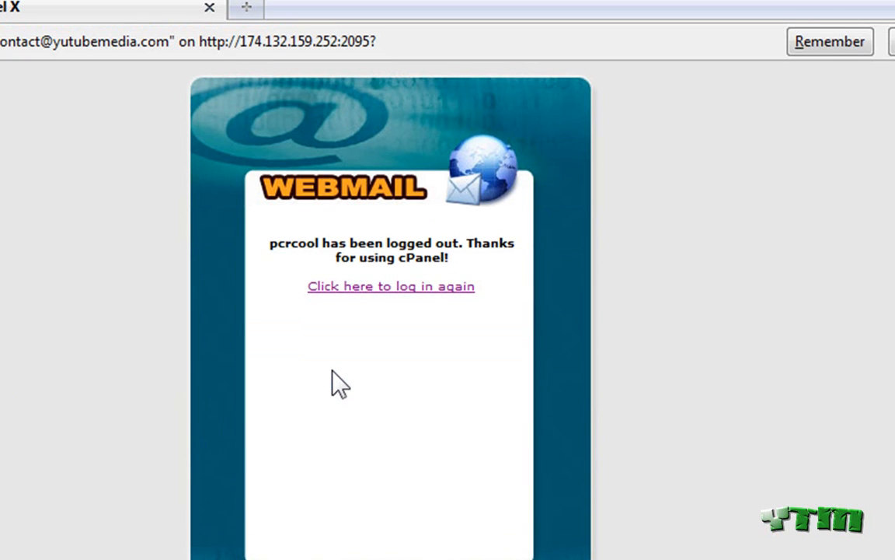
{"action": "left_click", "coordinate": [391, 286]}
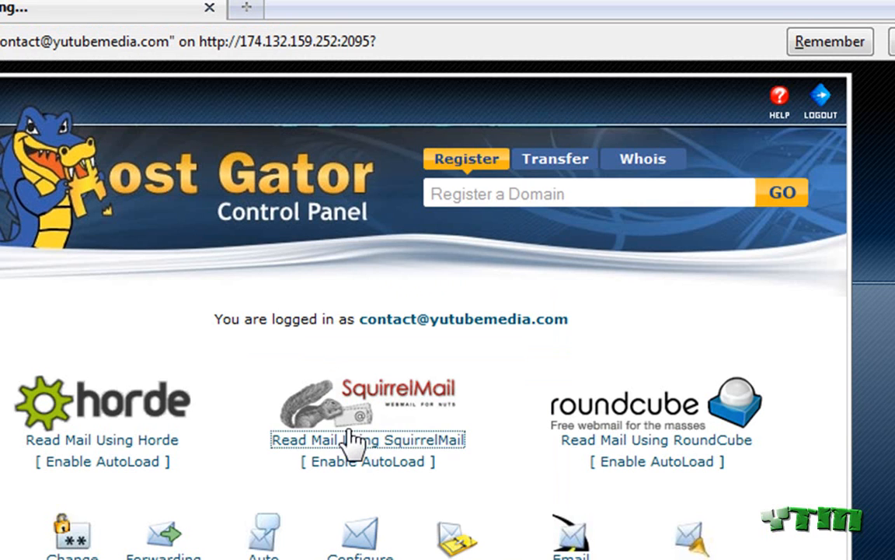
{"action": "left_click", "coordinate": [367, 439]}
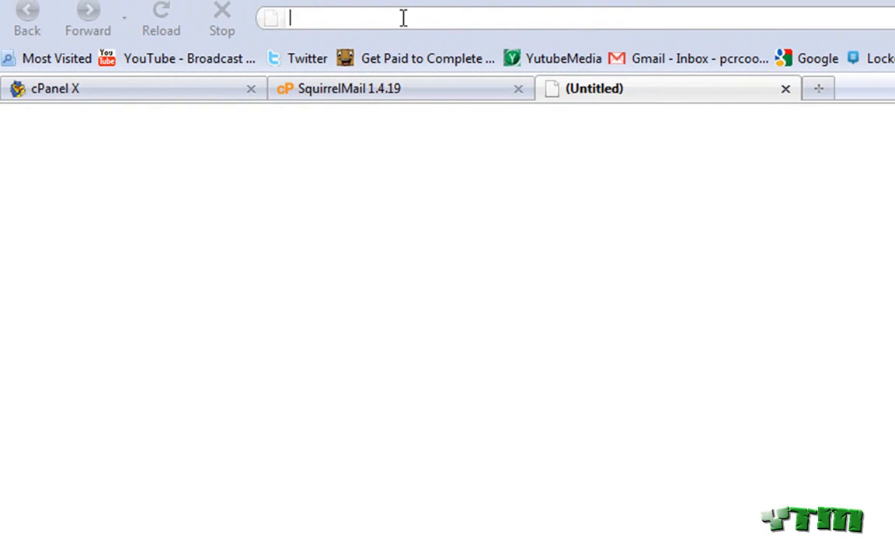
{"action": "type", "text": "http://webmail.aol.com/30746-111/aol-1/en-us/Suite.aspx"}
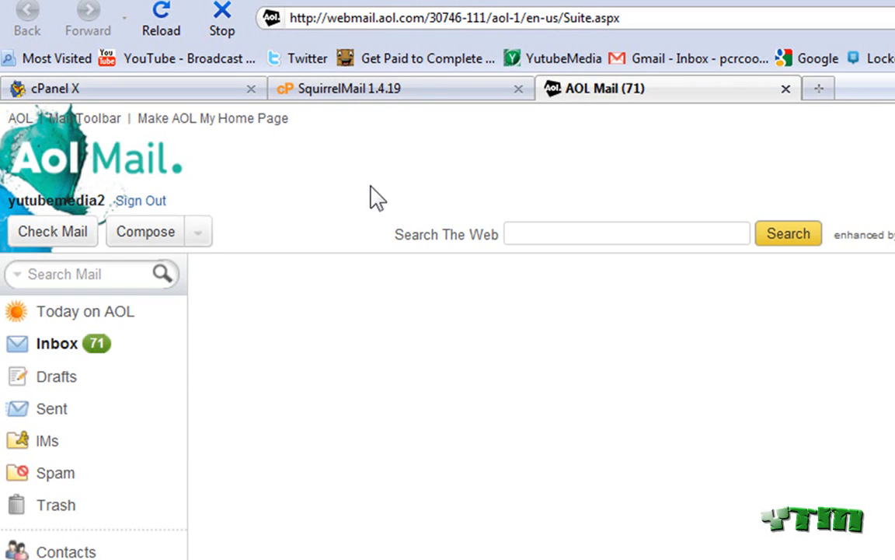
{"action": "left_click", "coordinate": [145, 231]}
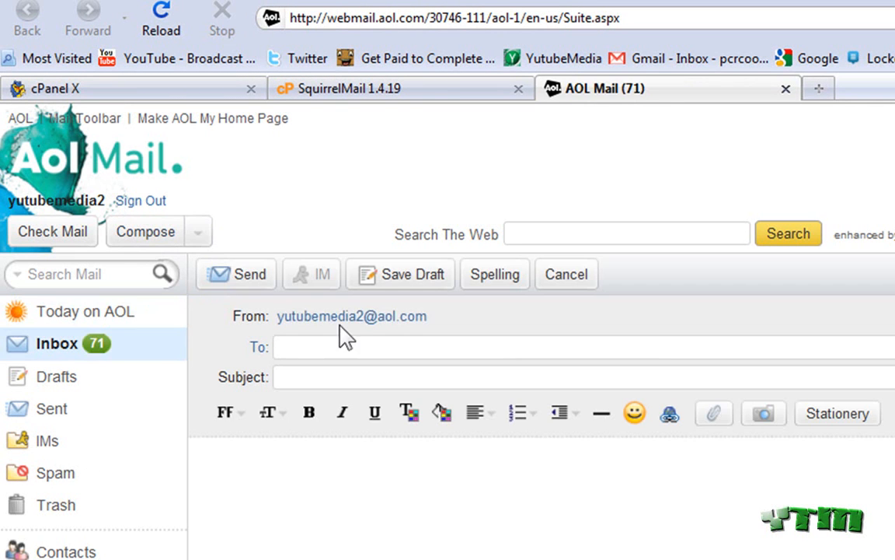
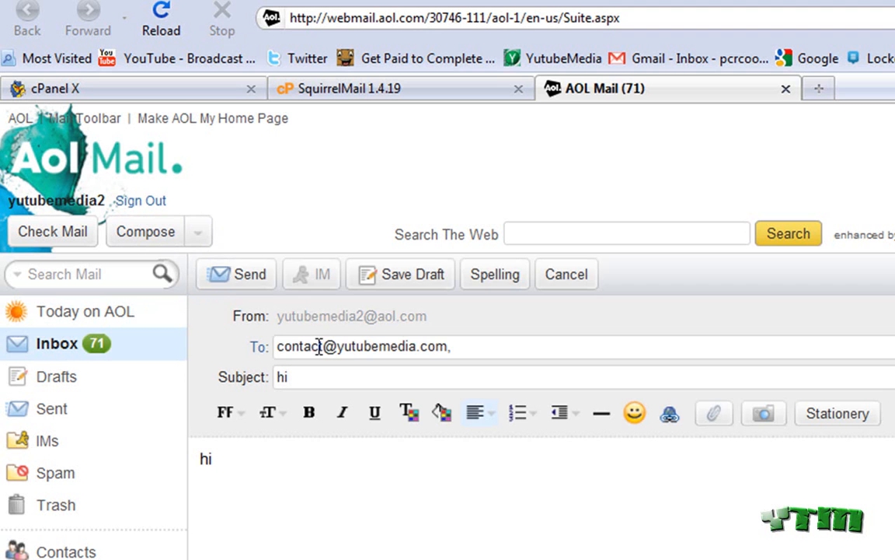
{"action": "left_click", "coordinate": [235, 274]}
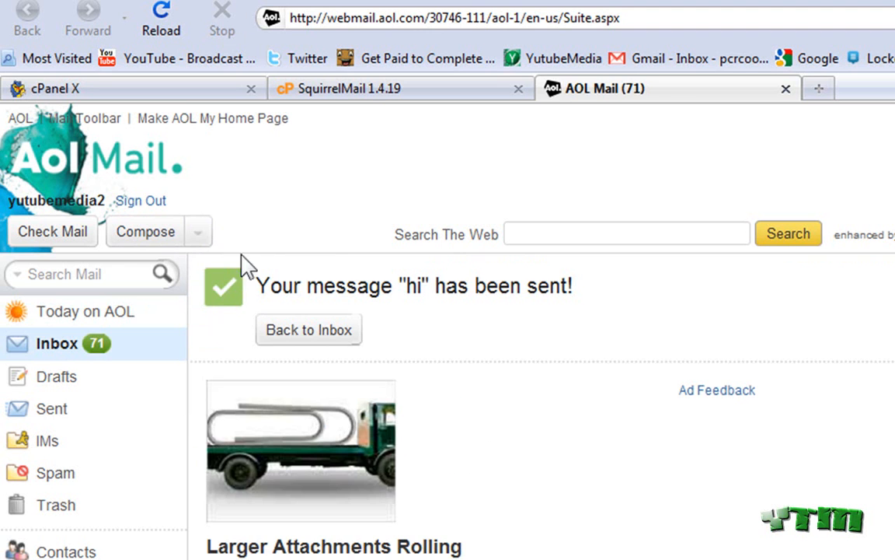
{"action": "left_click", "coordinate": [350, 88]}
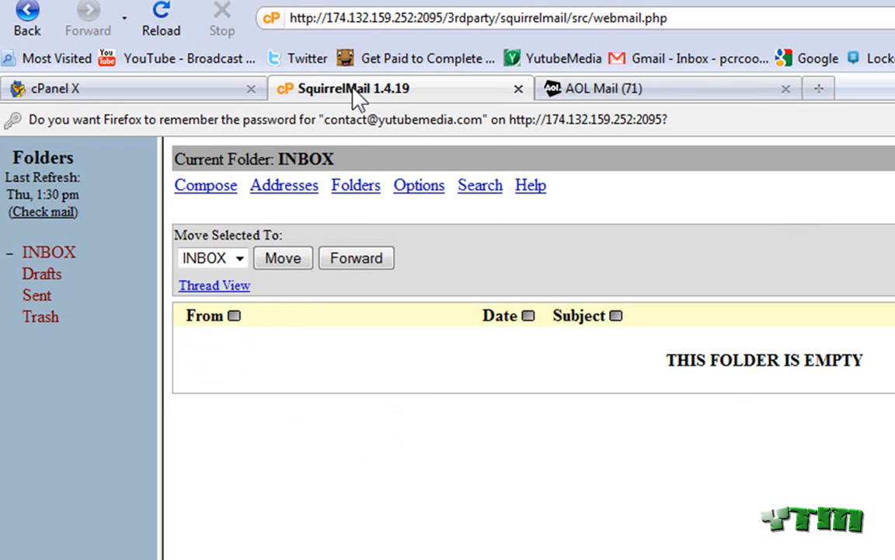
Check mail in SquirrelMail and open the arrived 'hi' message from AOL
{"action": "left_click", "coordinate": [42, 178]}
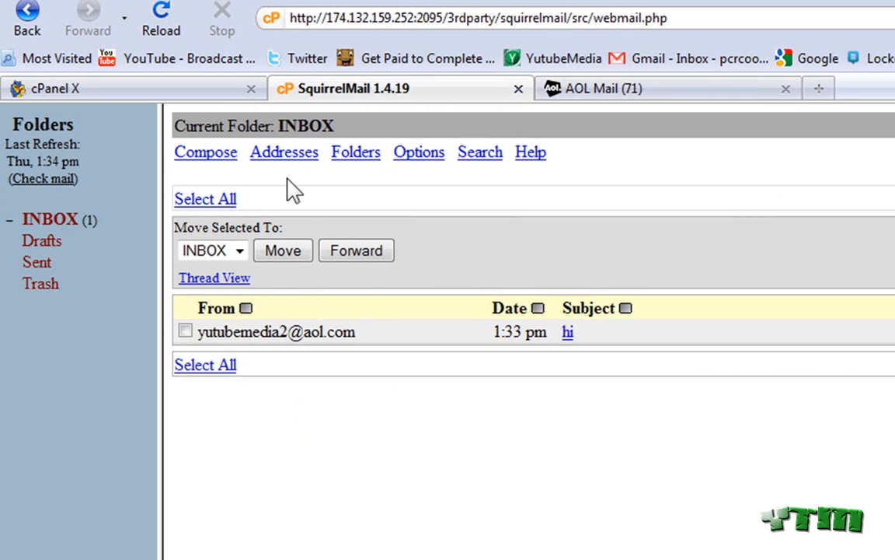
{"action": "left_click", "coordinate": [567, 332]}
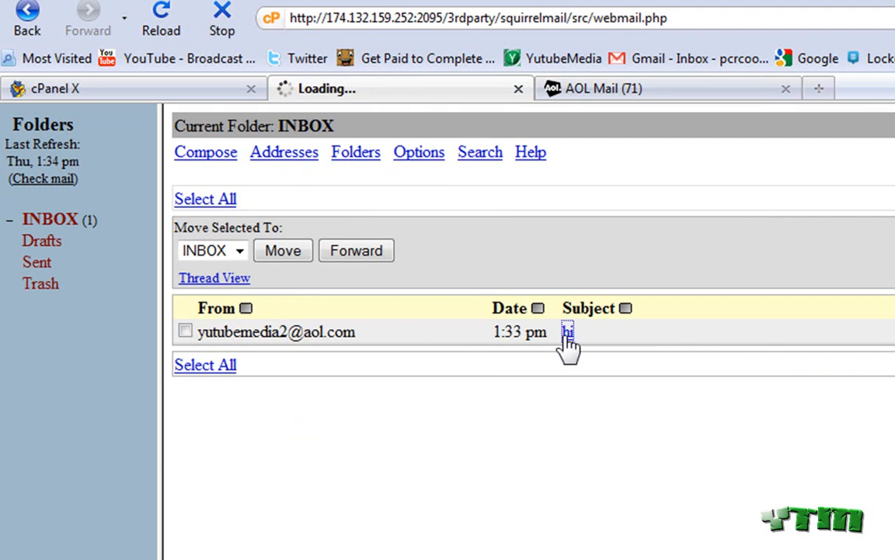
{"action": "left_click", "coordinate": [566, 331]}
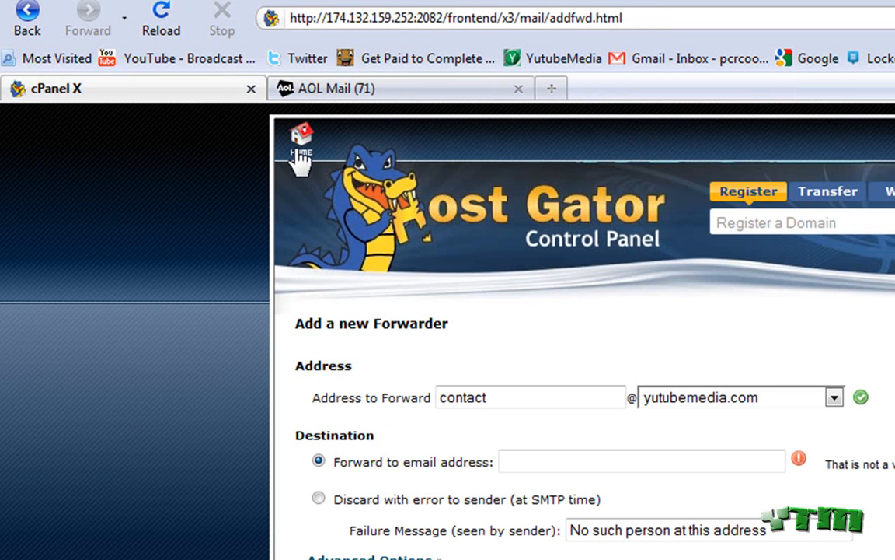
Return to the cPanel home page and open the Mail section's Forwarders page
{"action": "left_click", "coordinate": [299, 140]}
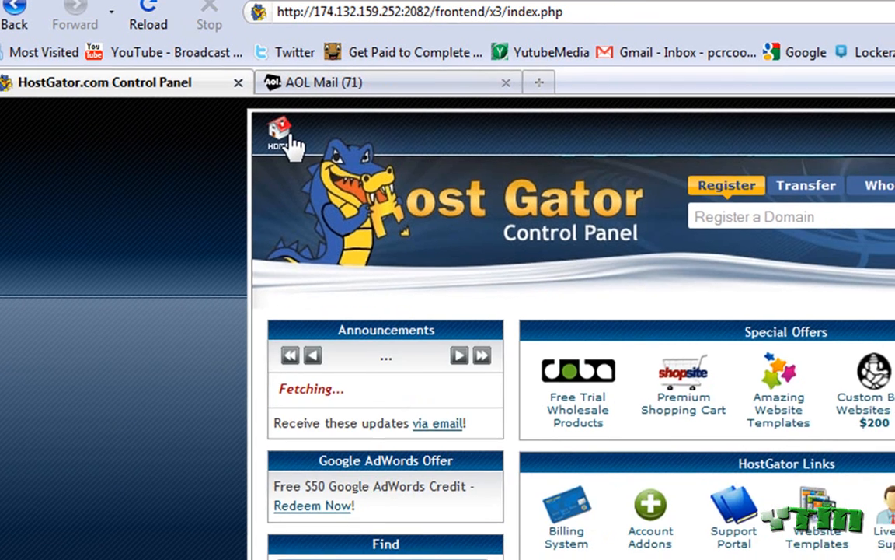
{"action": "scroll", "scroll_direction": "down", "scroll_amount": 3}
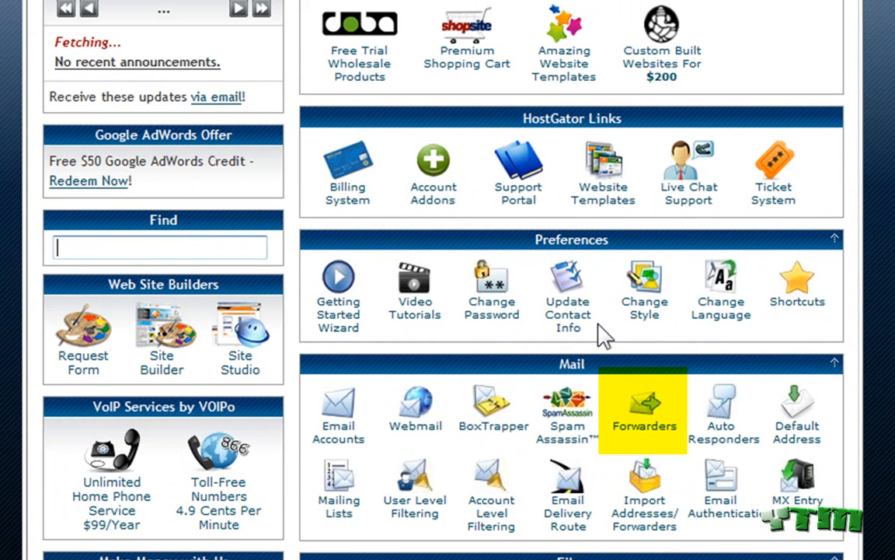
{"action": "left_click", "coordinate": [643, 412]}
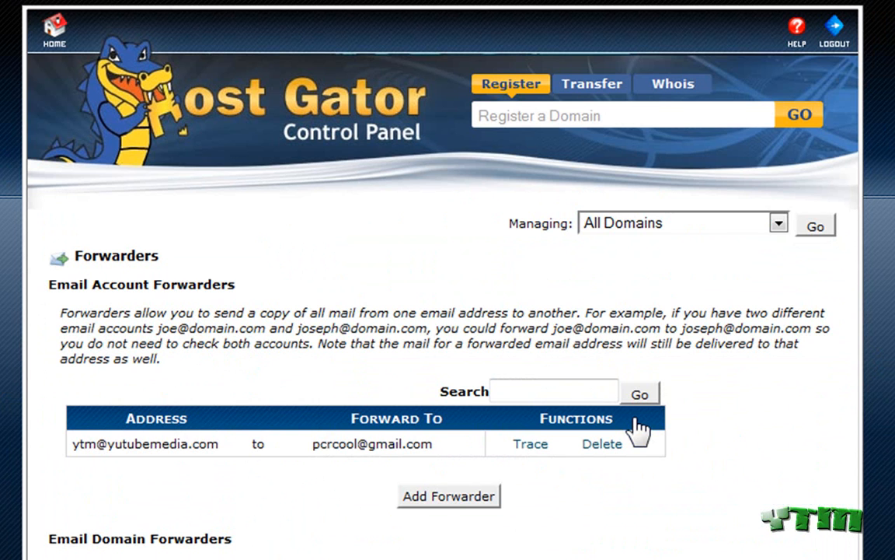
{"action": "mouse_move", "coordinate": [441, 511]}
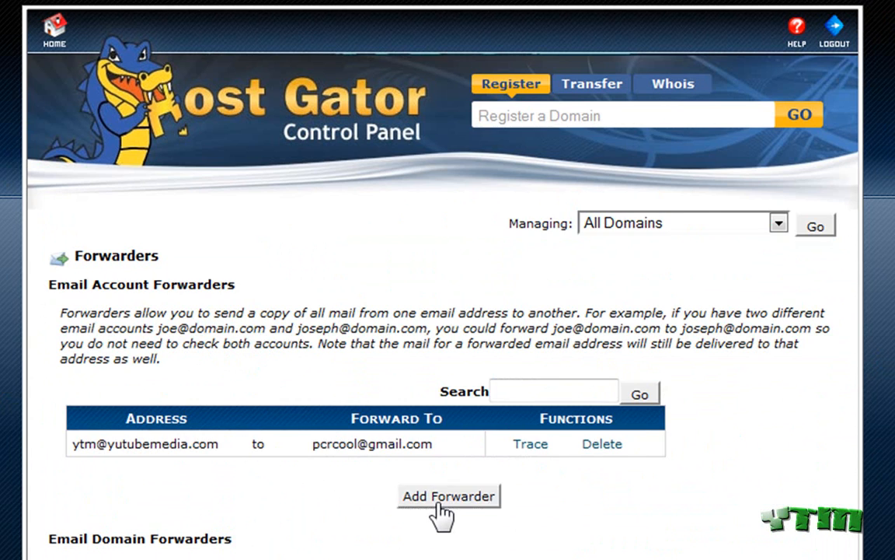
{"action": "left_click", "coordinate": [448, 496]}
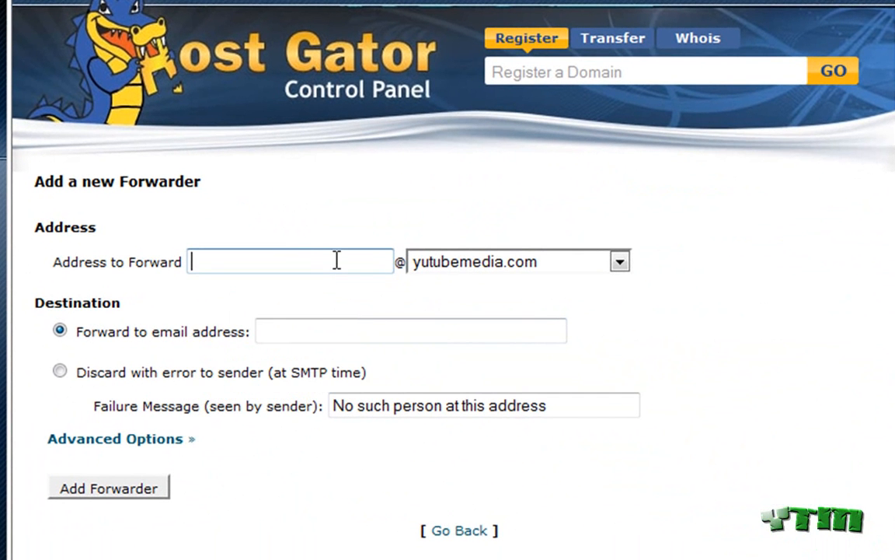
{"action": "type", "text": "contact"}
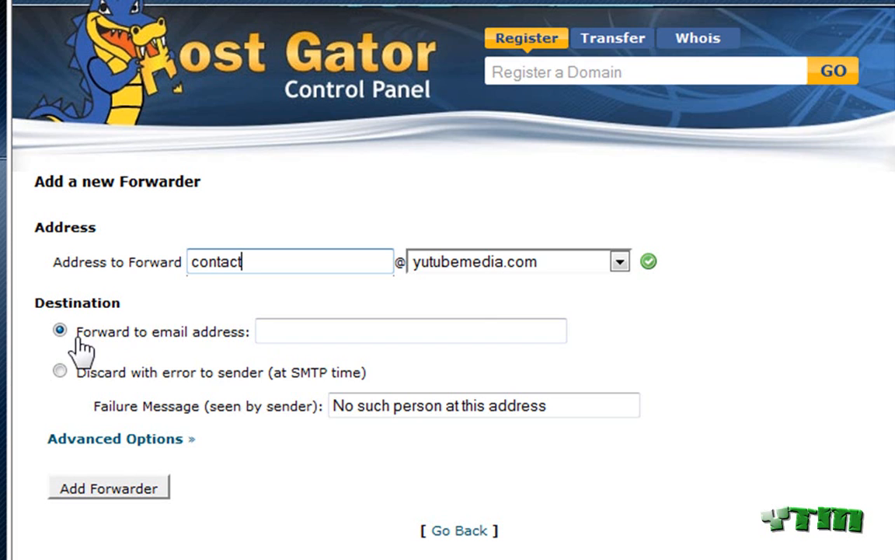
{"action": "left_click", "coordinate": [410, 330]}
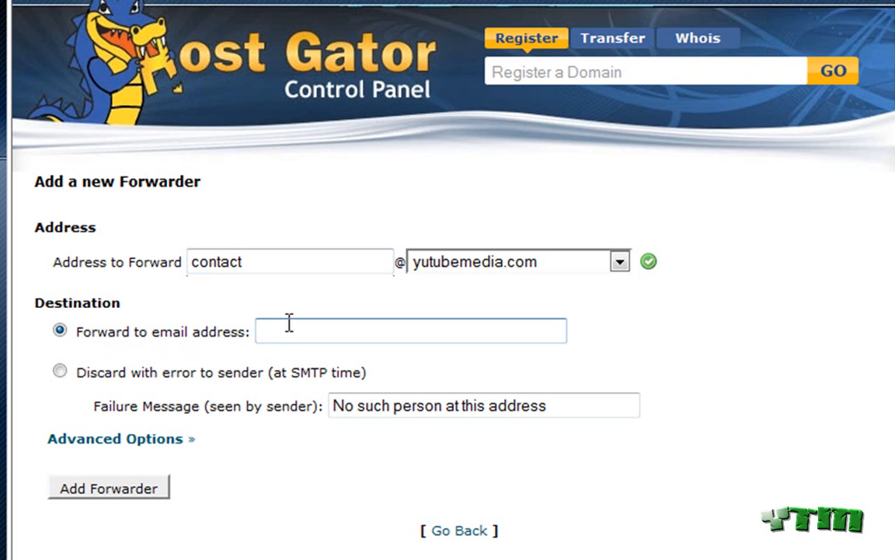
{"action": "mouse_move", "coordinate": [281, 299]}
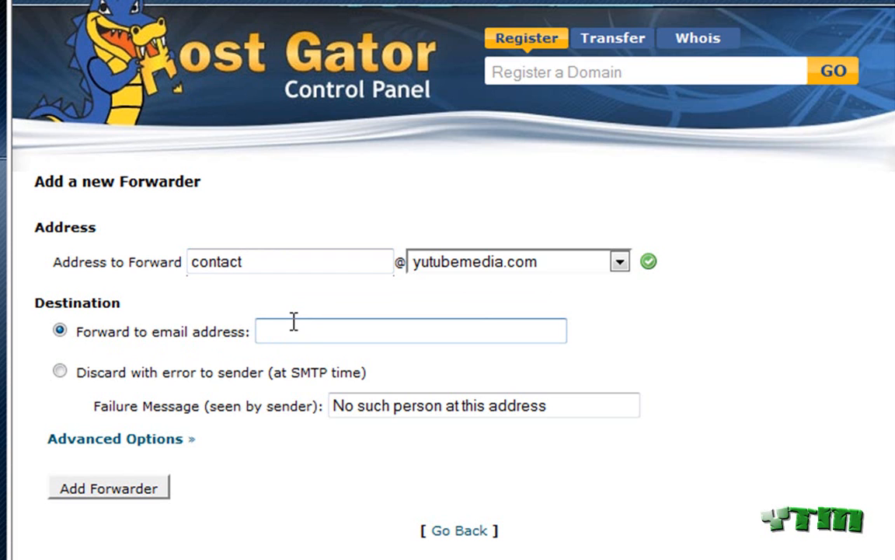
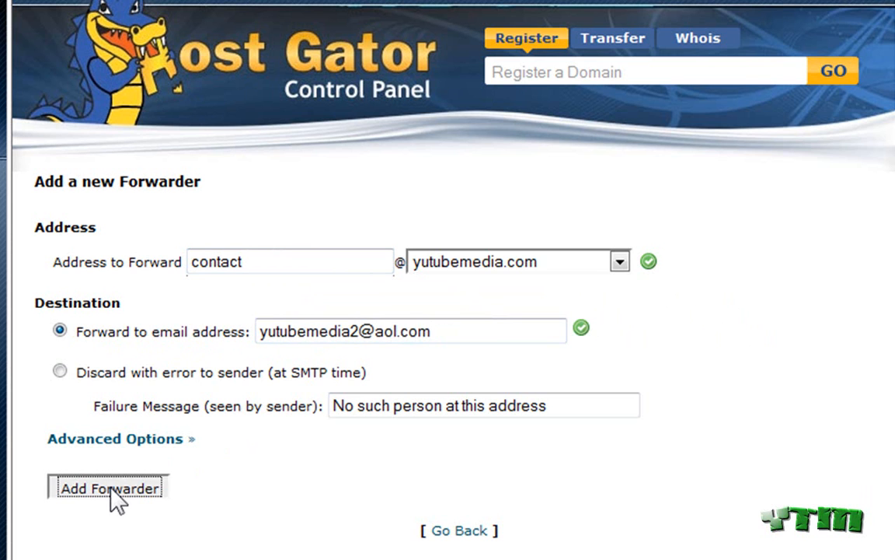
{"action": "left_click", "coordinate": [109, 487]}
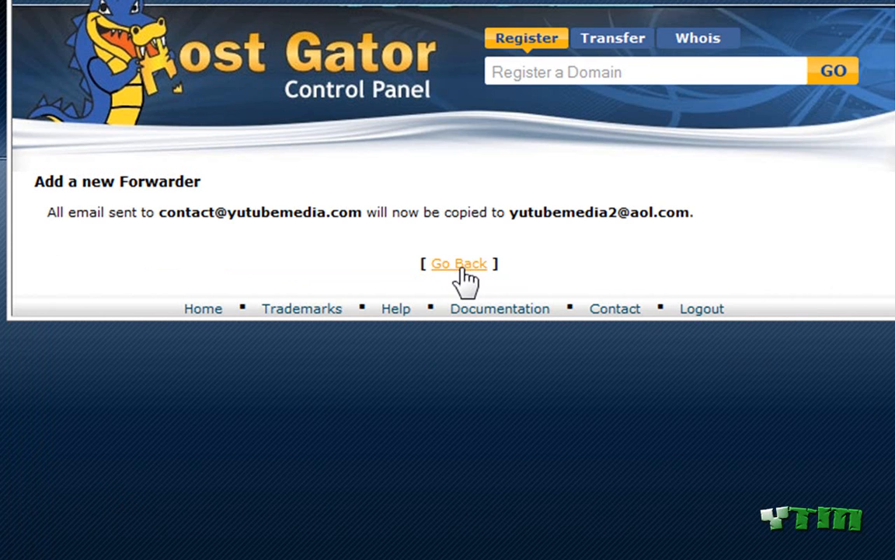
{"action": "left_click", "coordinate": [458, 263]}
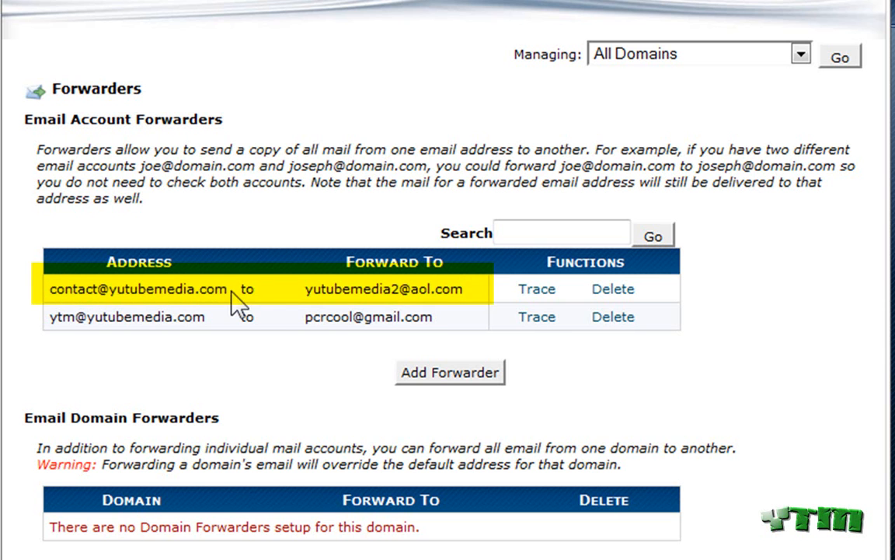
{"action": "double_click", "coordinate": [382, 289]}
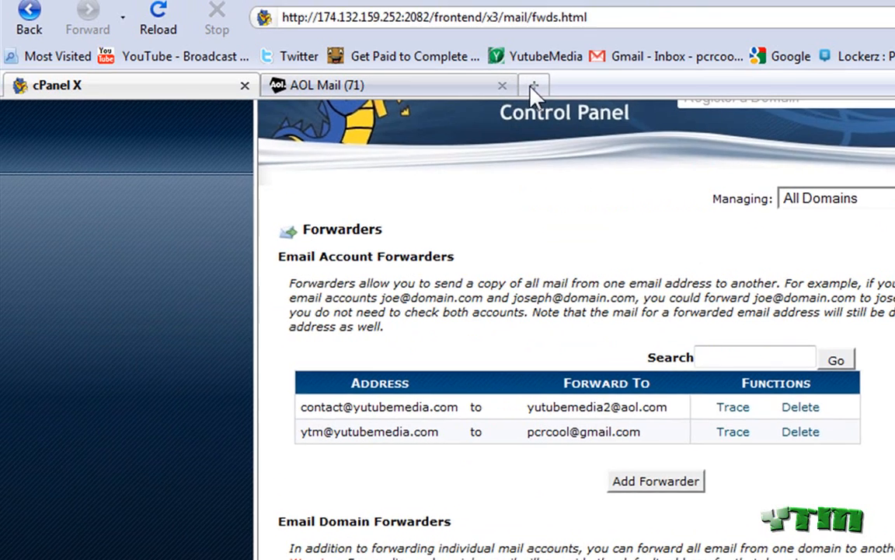
{"action": "left_click", "coordinate": [534, 85]}
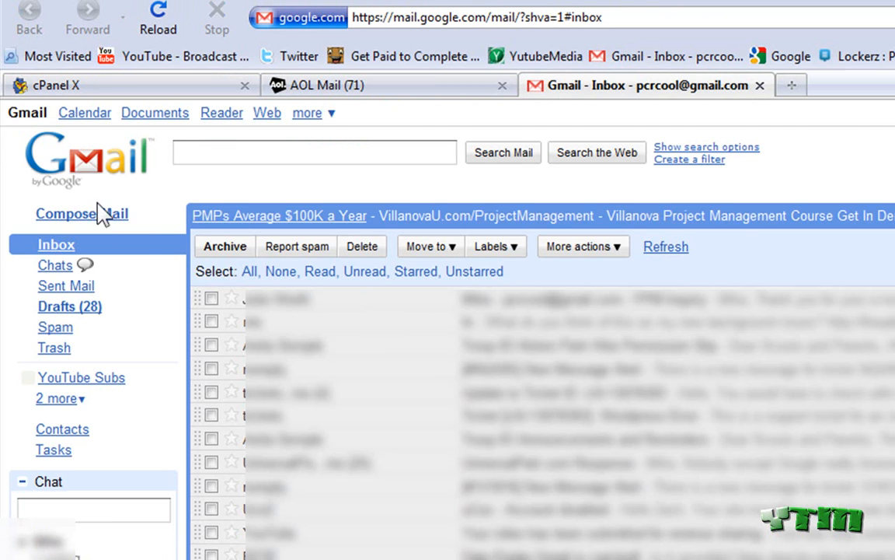
{"action": "left_click", "coordinate": [81, 213]}
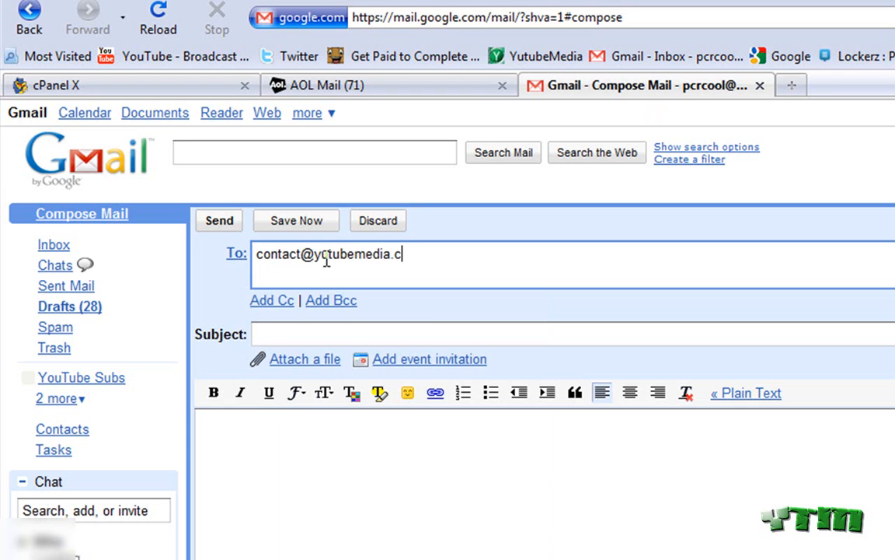
{"action": "type", "text": "hi"}
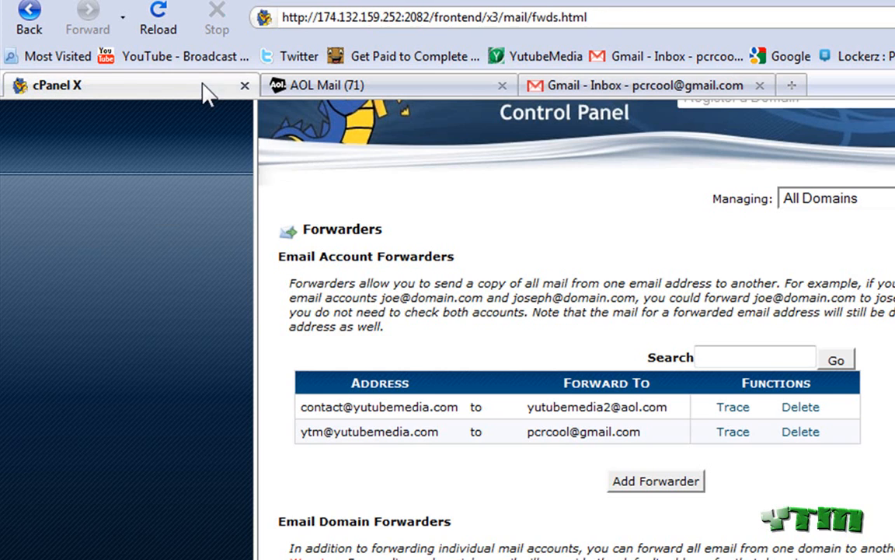
{"action": "mouse_move", "coordinate": [544, 289]}
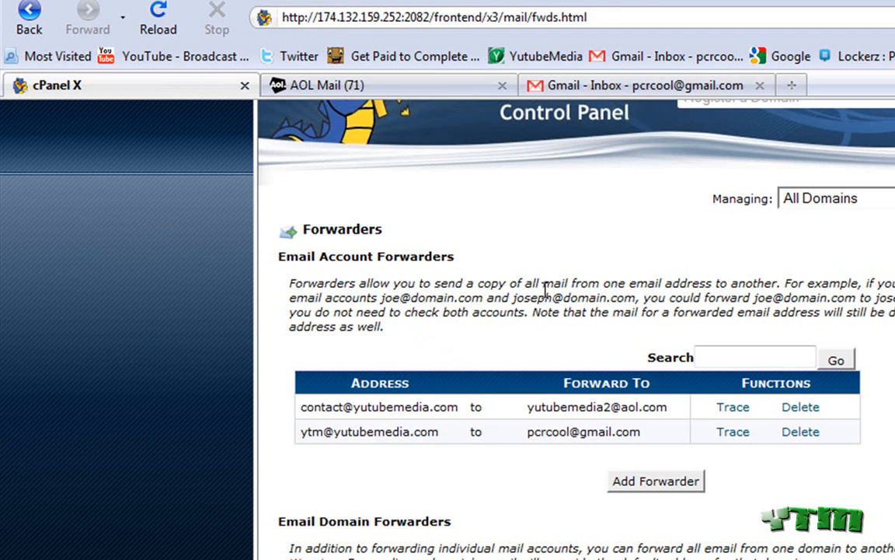
{"action": "mouse_move", "coordinate": [678, 417]}
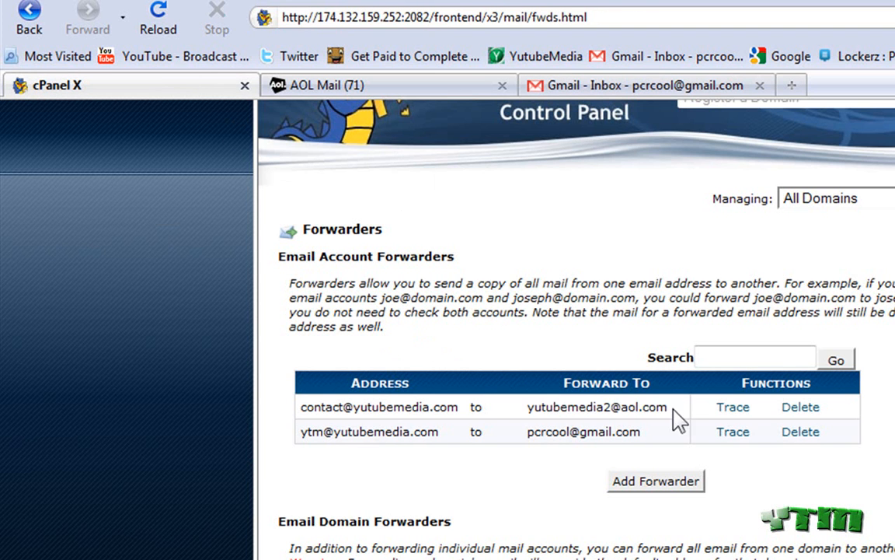
{"action": "double_click", "coordinate": [536, 407]}
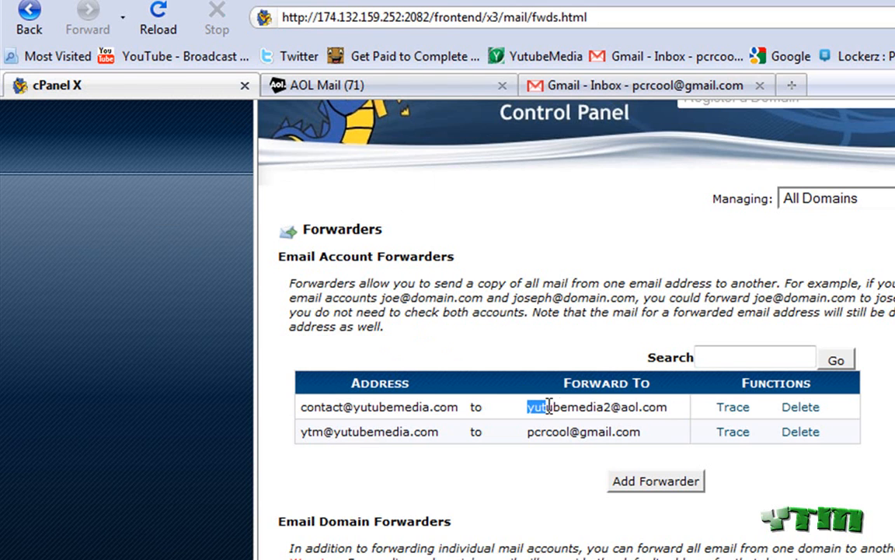